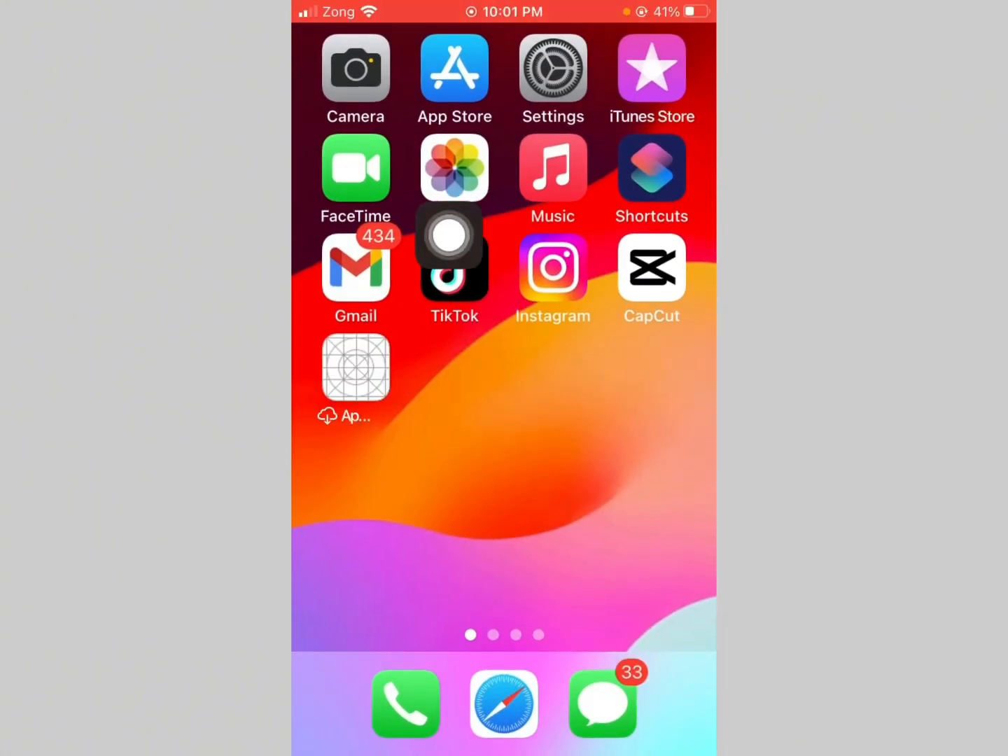
Go from the home screen into Settings and down to the General section.
left_click(554, 67)
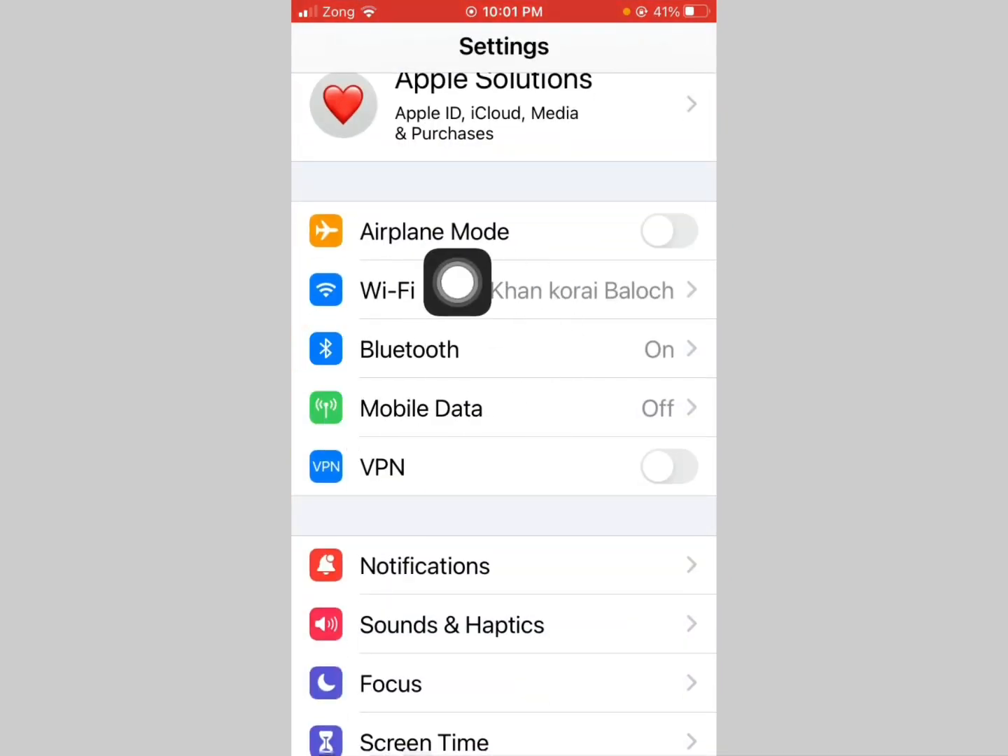
scroll("down", 3)
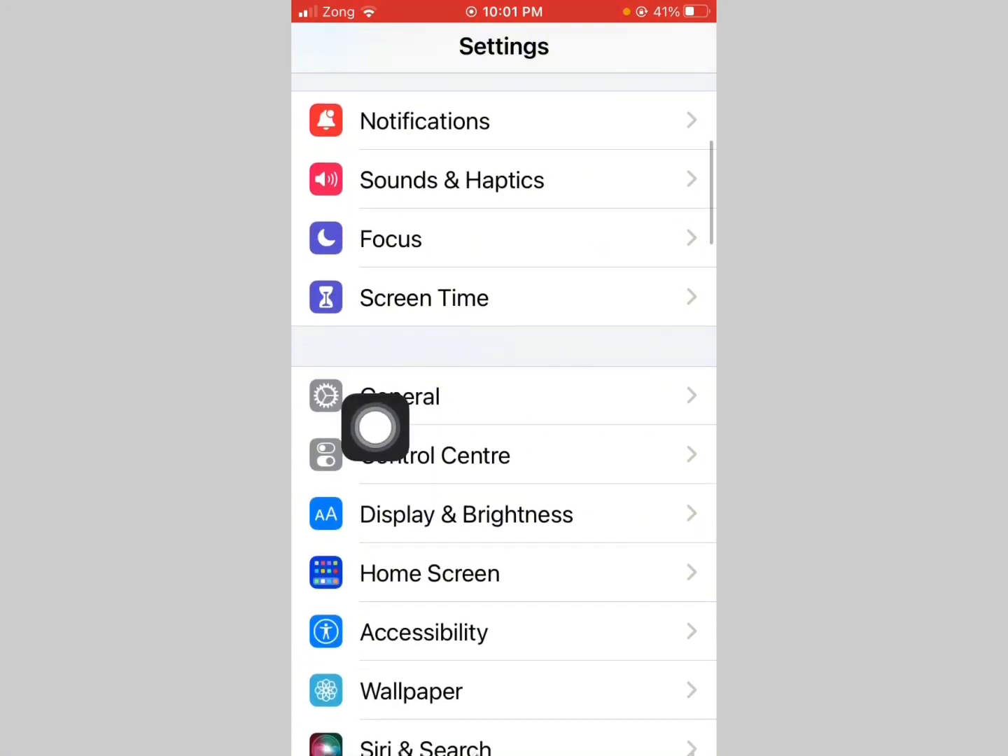
left_click(400, 395)
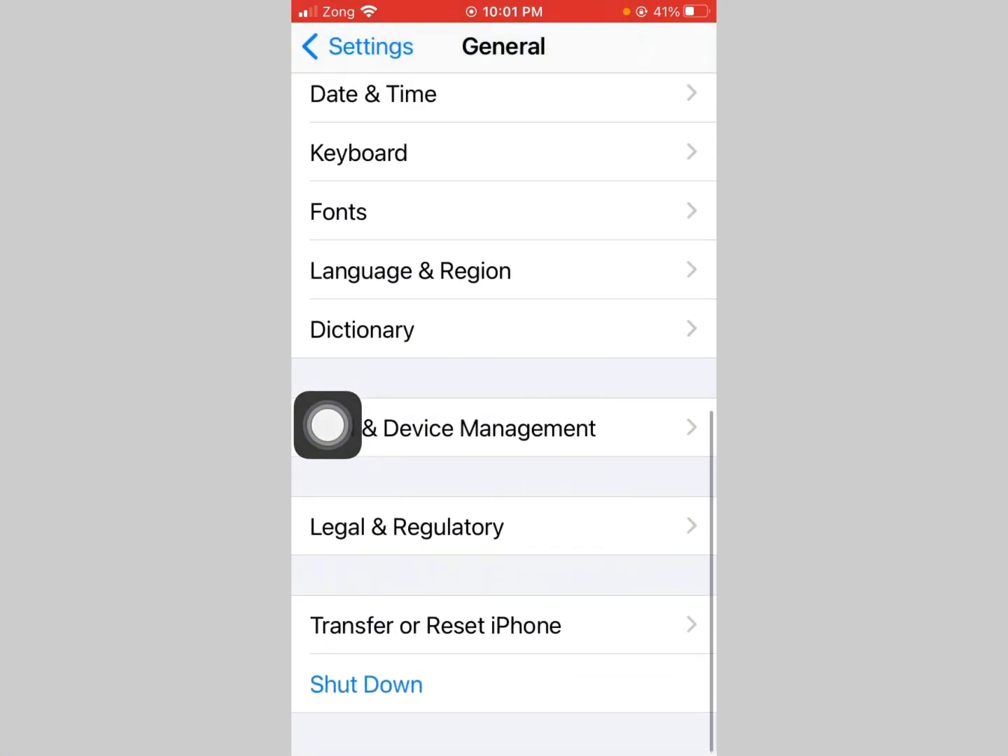
left_click(504, 429)
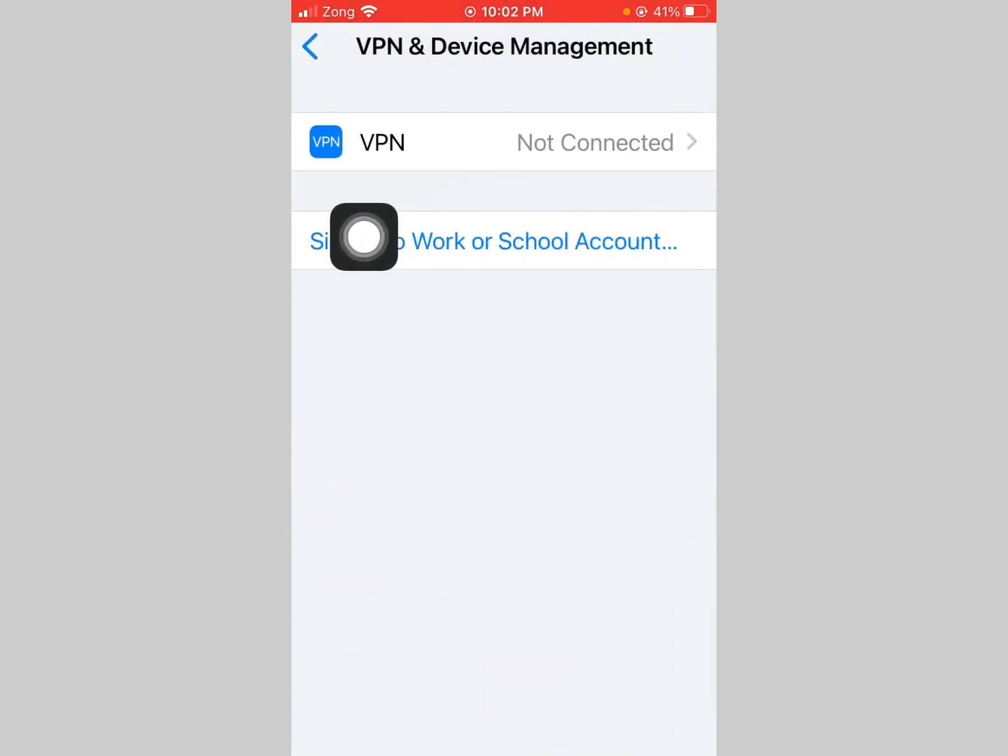
left_click(340, 46)
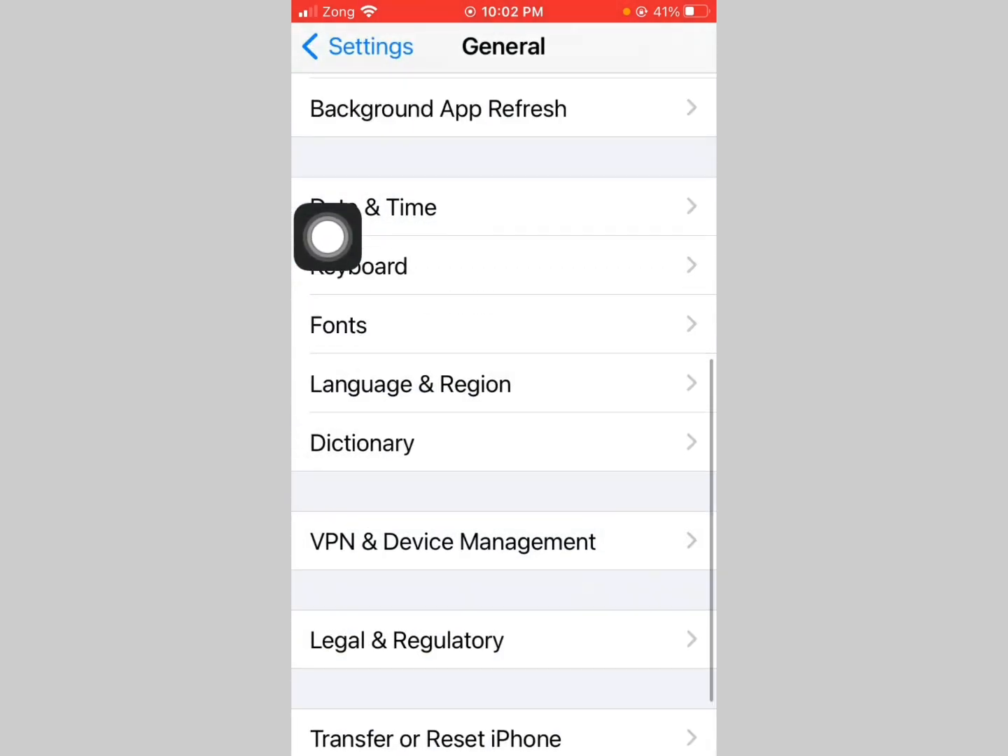
scroll("down", 3)
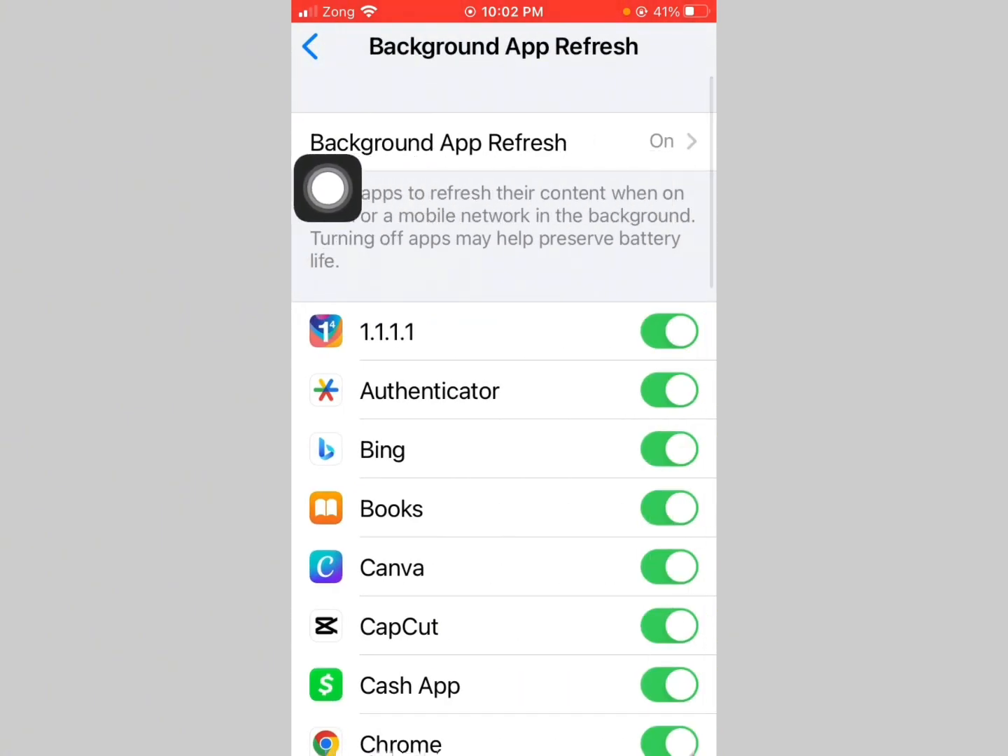
left_click(504, 142)
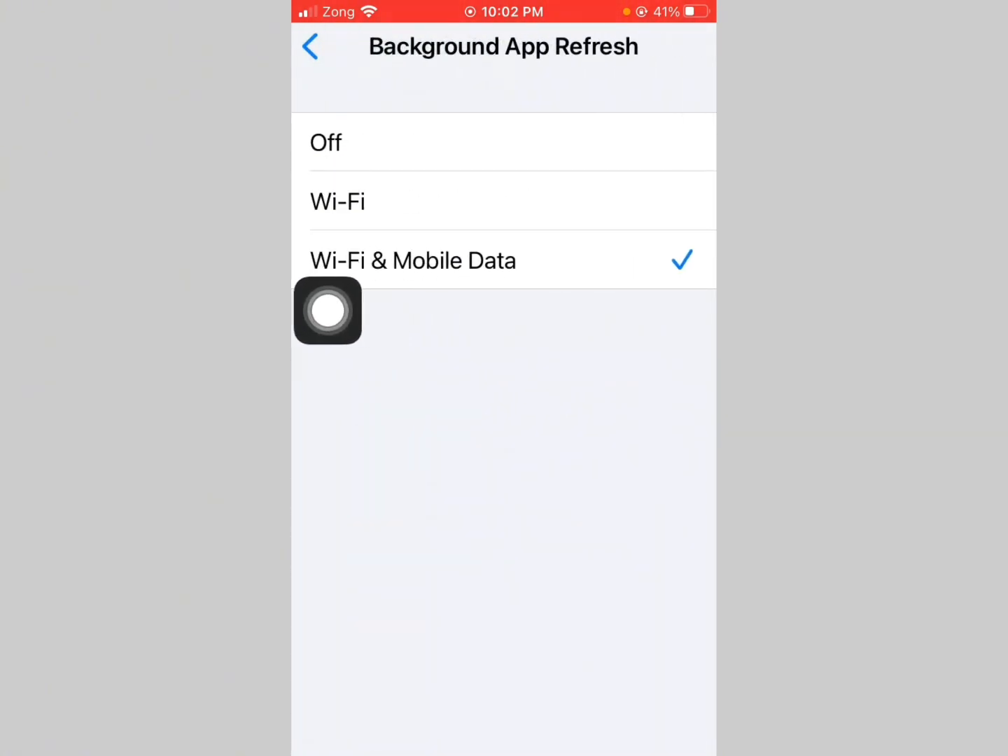
left_click(311, 46)
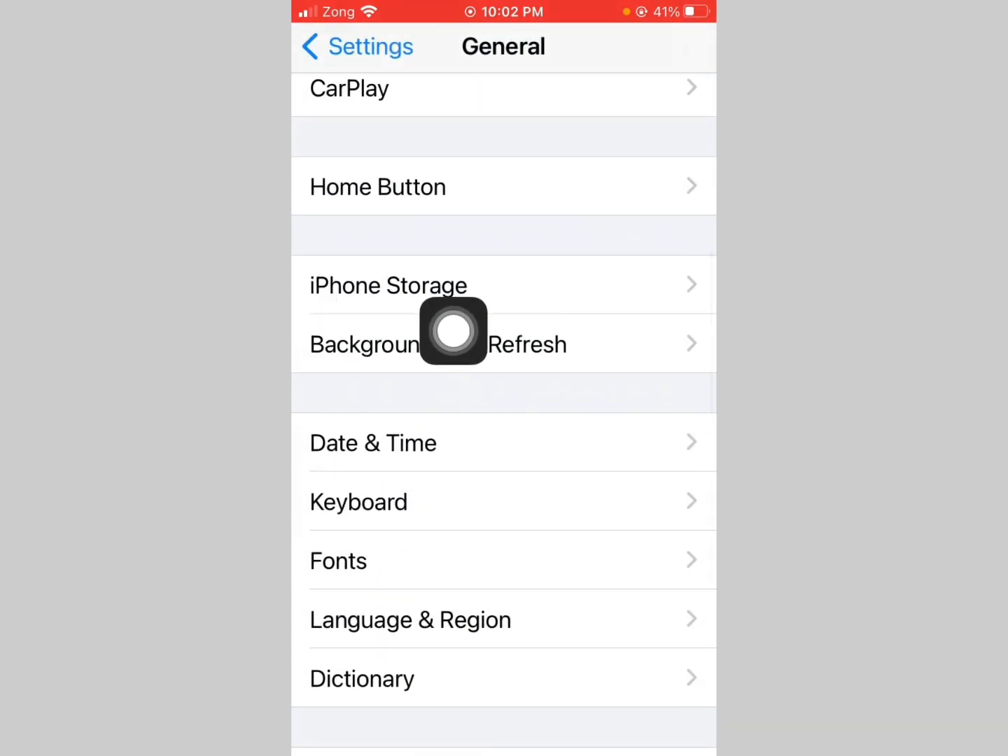
From iPhone Storage, select CapCut and offload it while keeping its data.
left_click(388, 286)
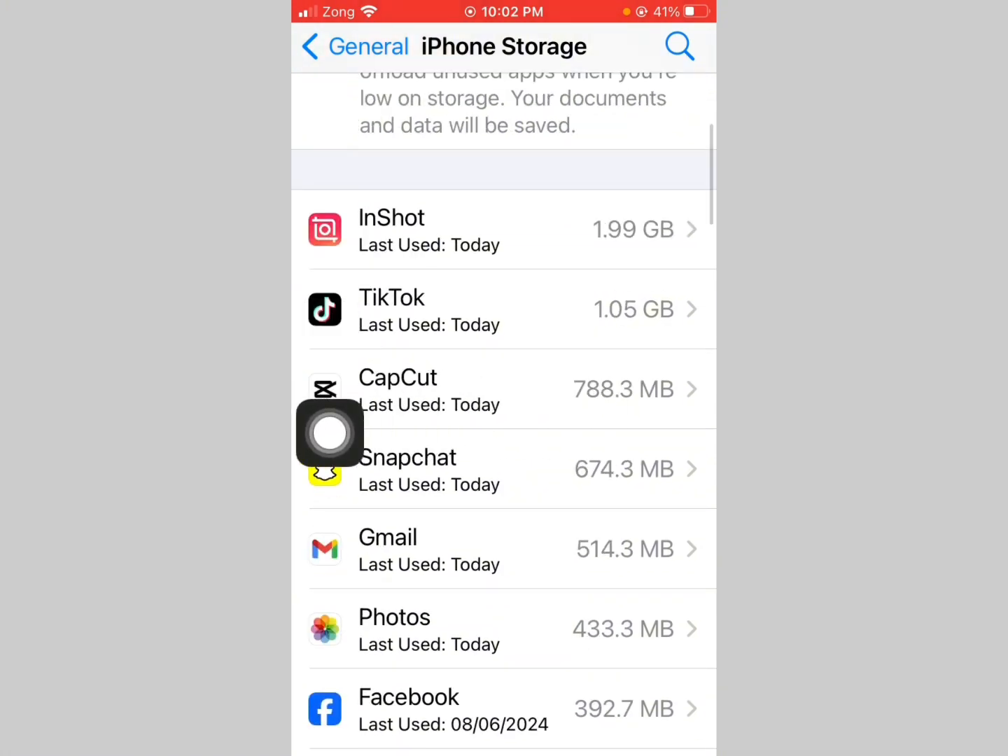
left_click(398, 389)
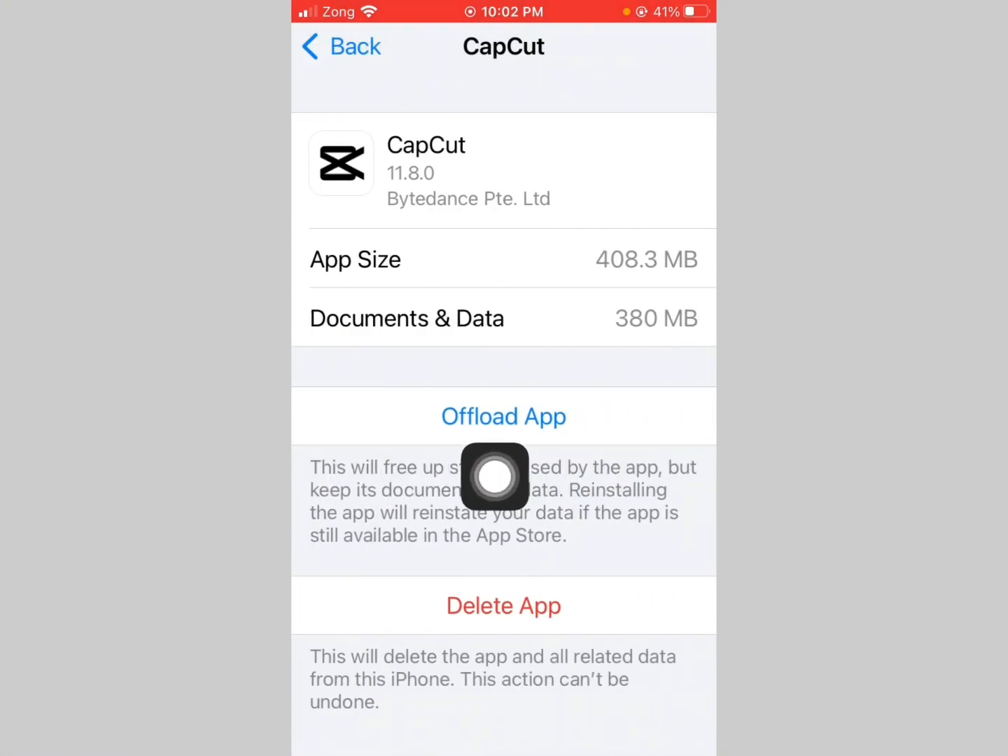
left_click(504, 416)
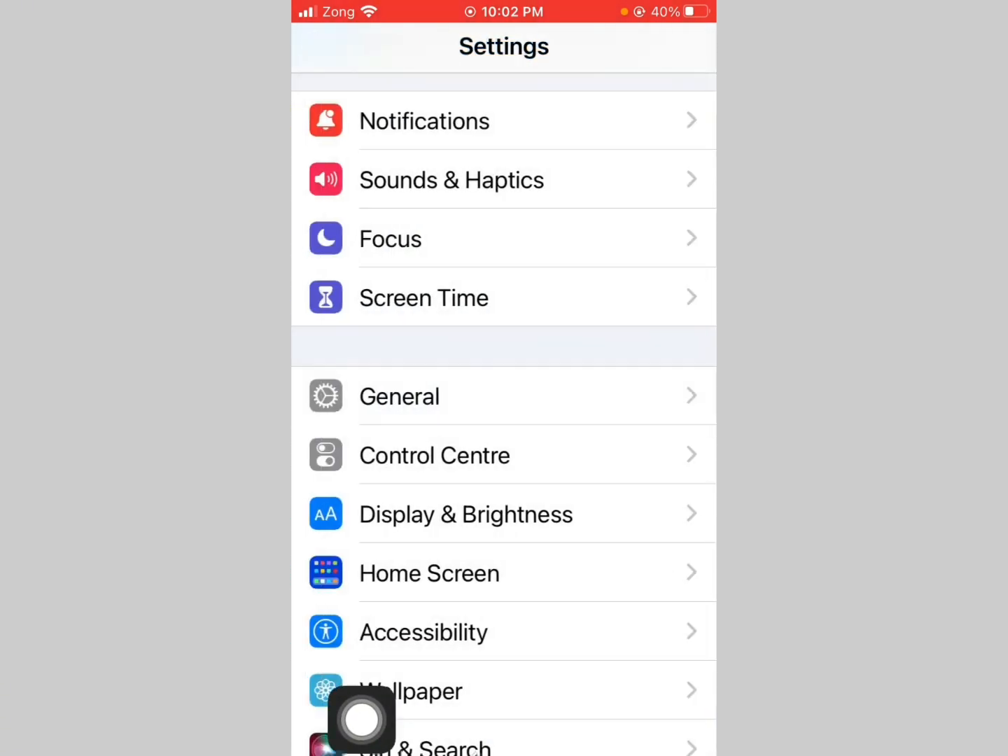
Scroll the Settings app list down to CapCut and enter its app settings.
scroll("down", 3)
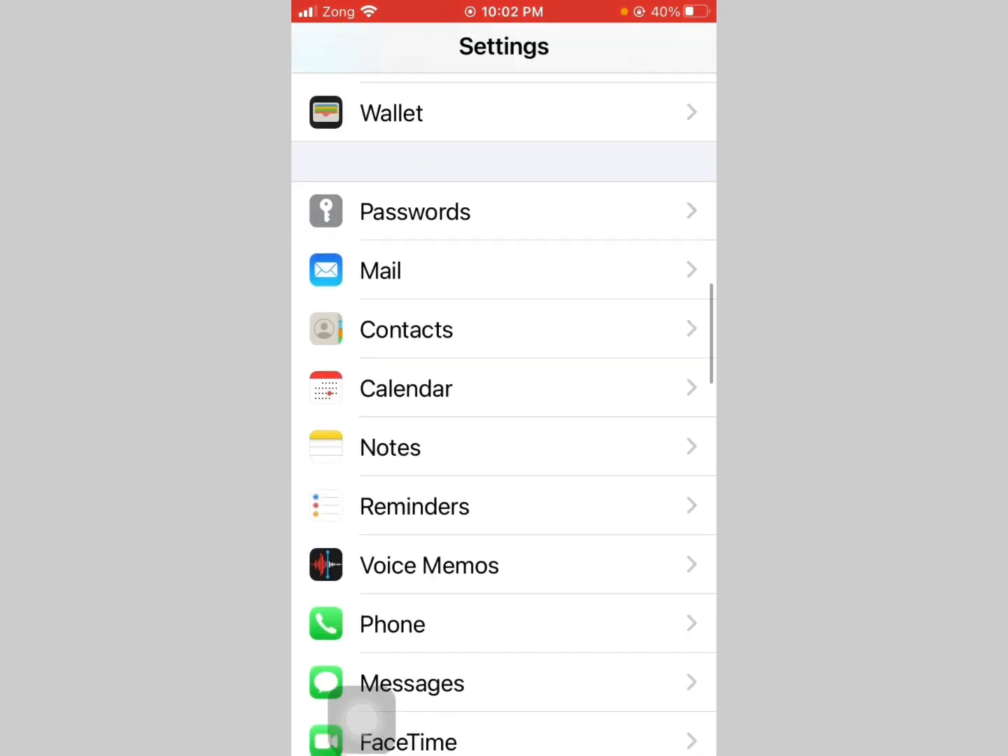
scroll("down", 3)
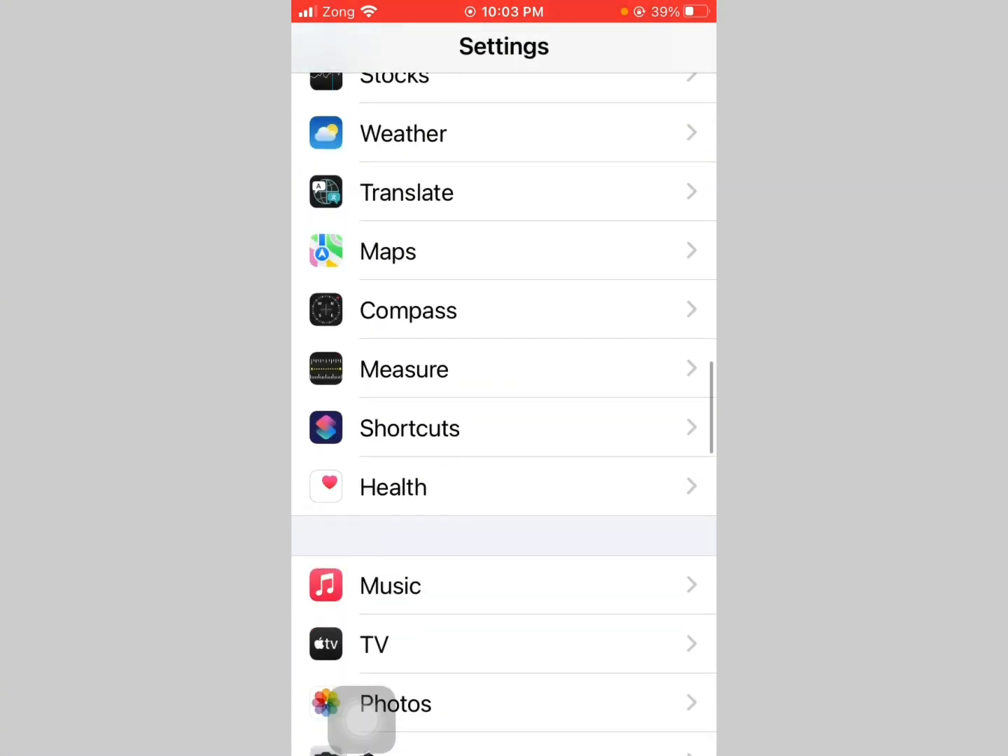
scroll("down", 3)
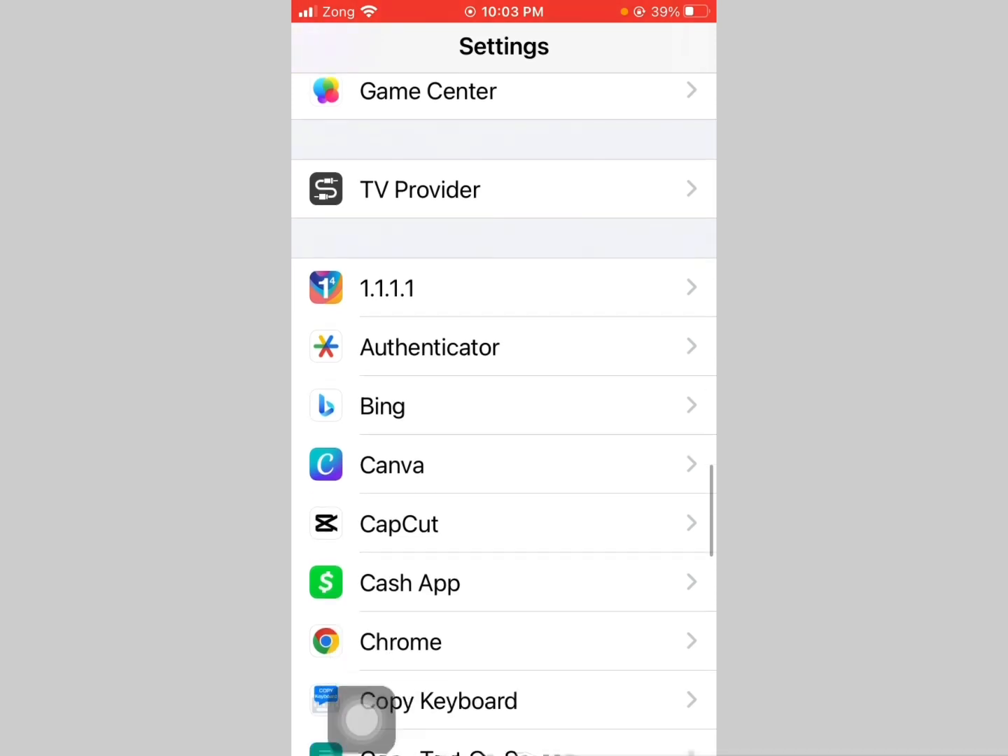
left_click(400, 524)
type("c")
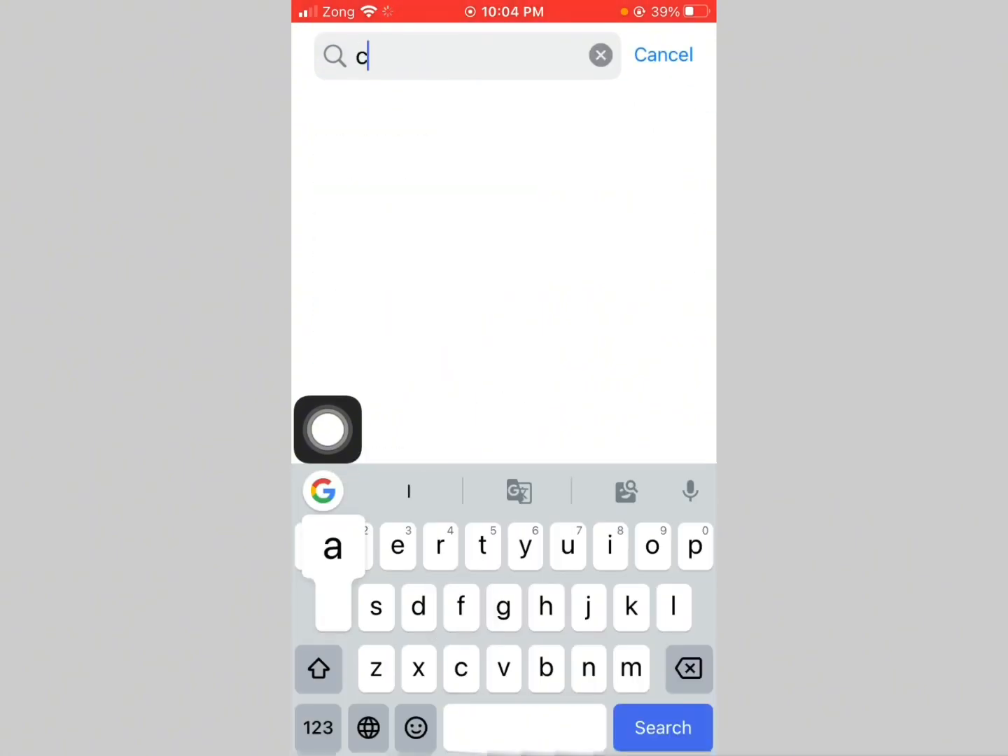
Search the App Store for 'cap', pick the capcut suggestion, then launch CapCut from the home screen.
type("ap")
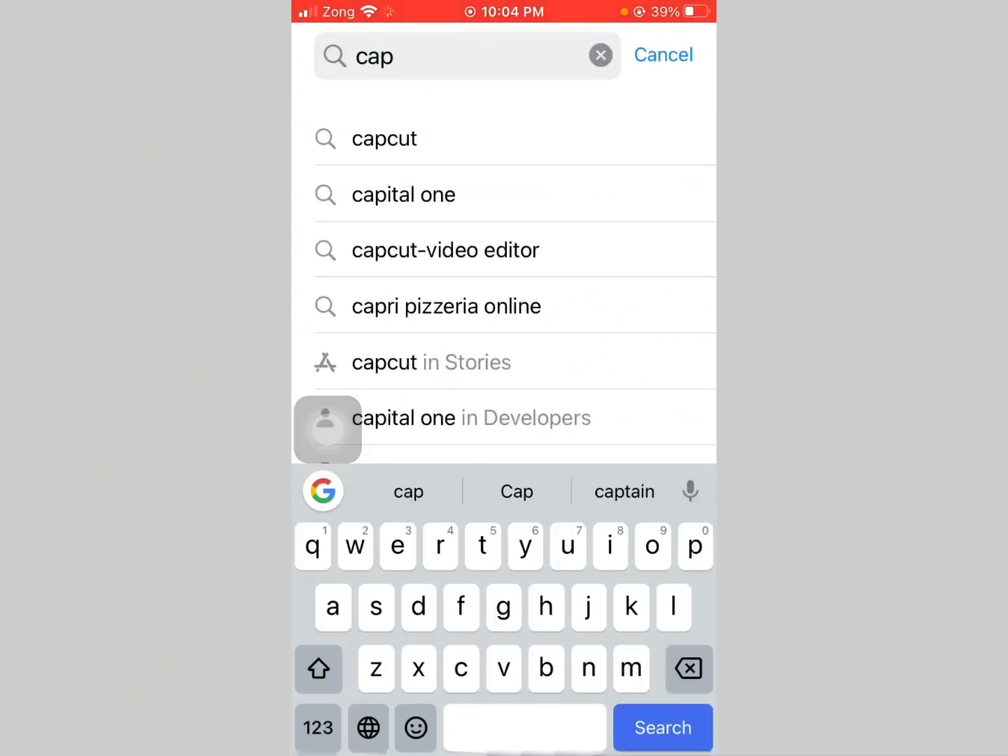
left_click(384, 137)
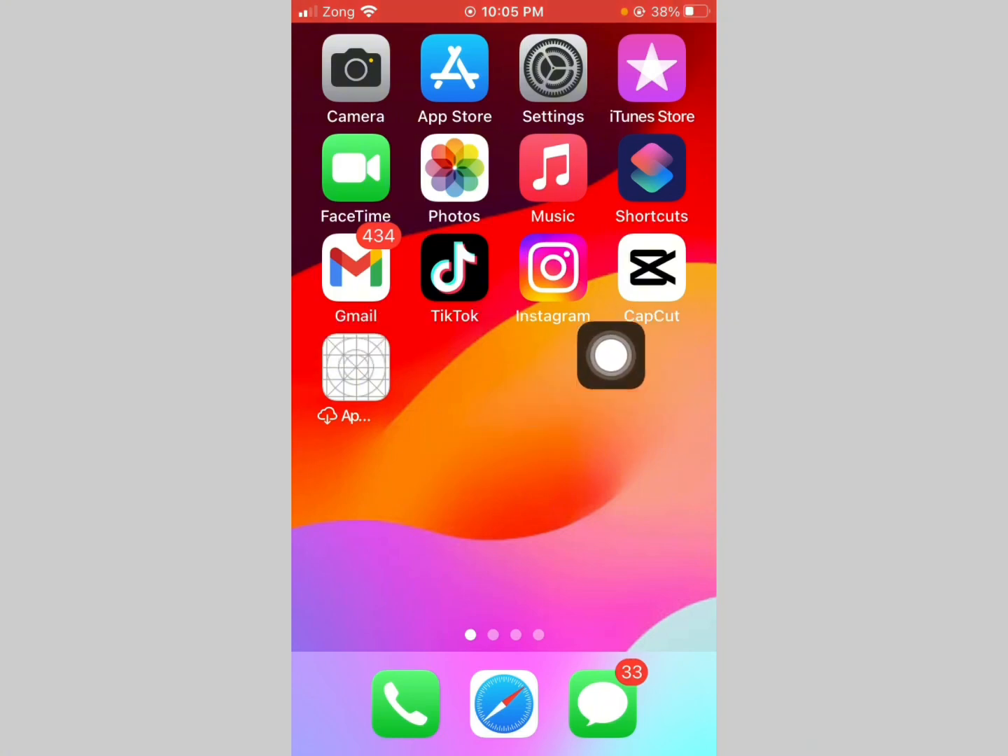
left_click(651, 269)
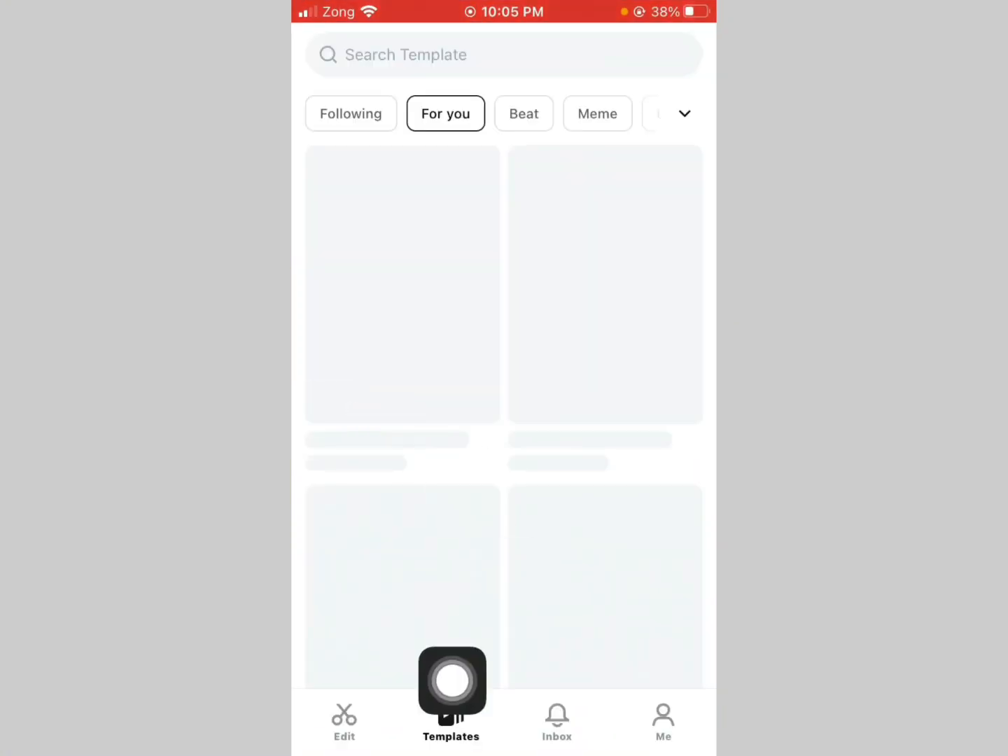